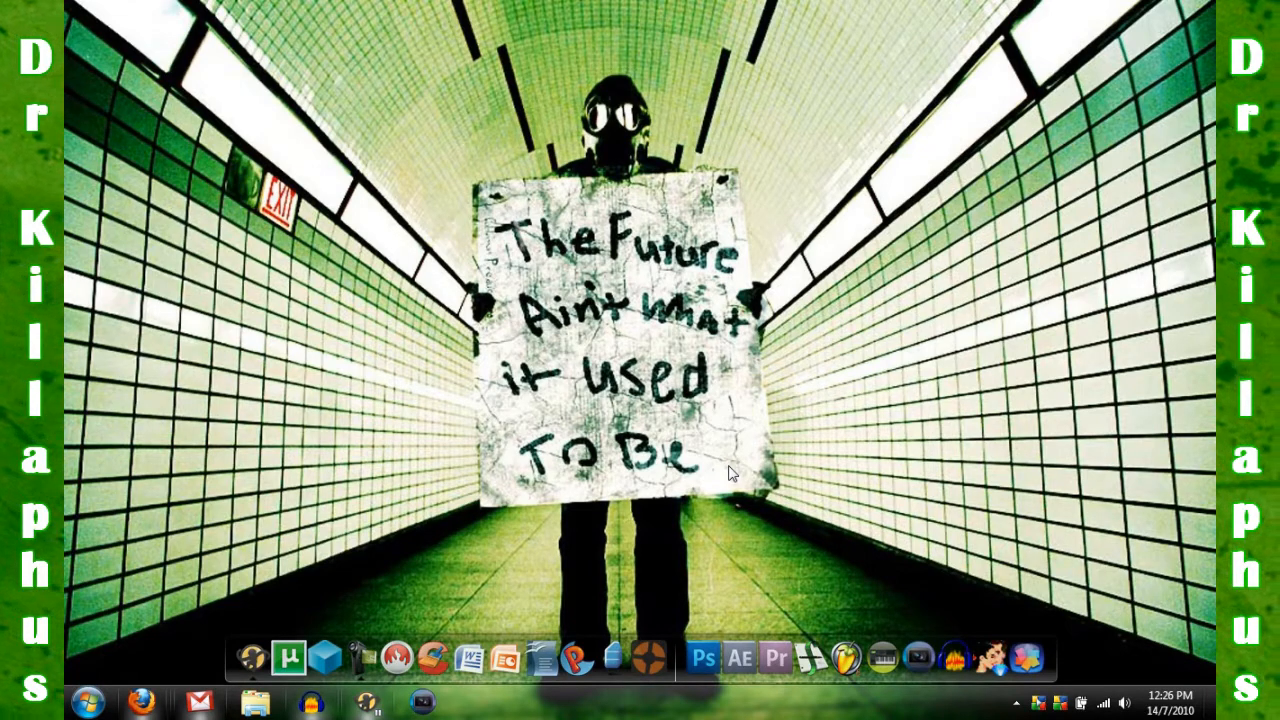
mouse_move(175, 677)
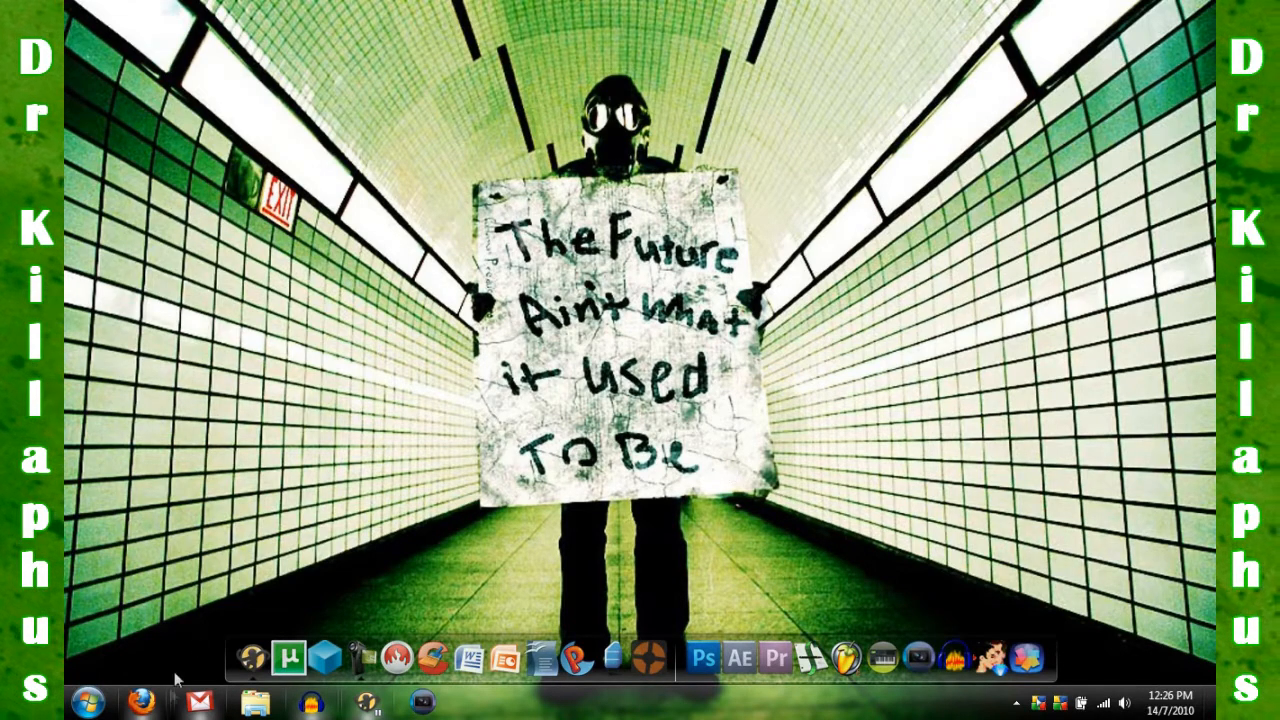
Step: Show the Audacity homepage at audacity.sourceforge.net in Firefox
click(141, 698)
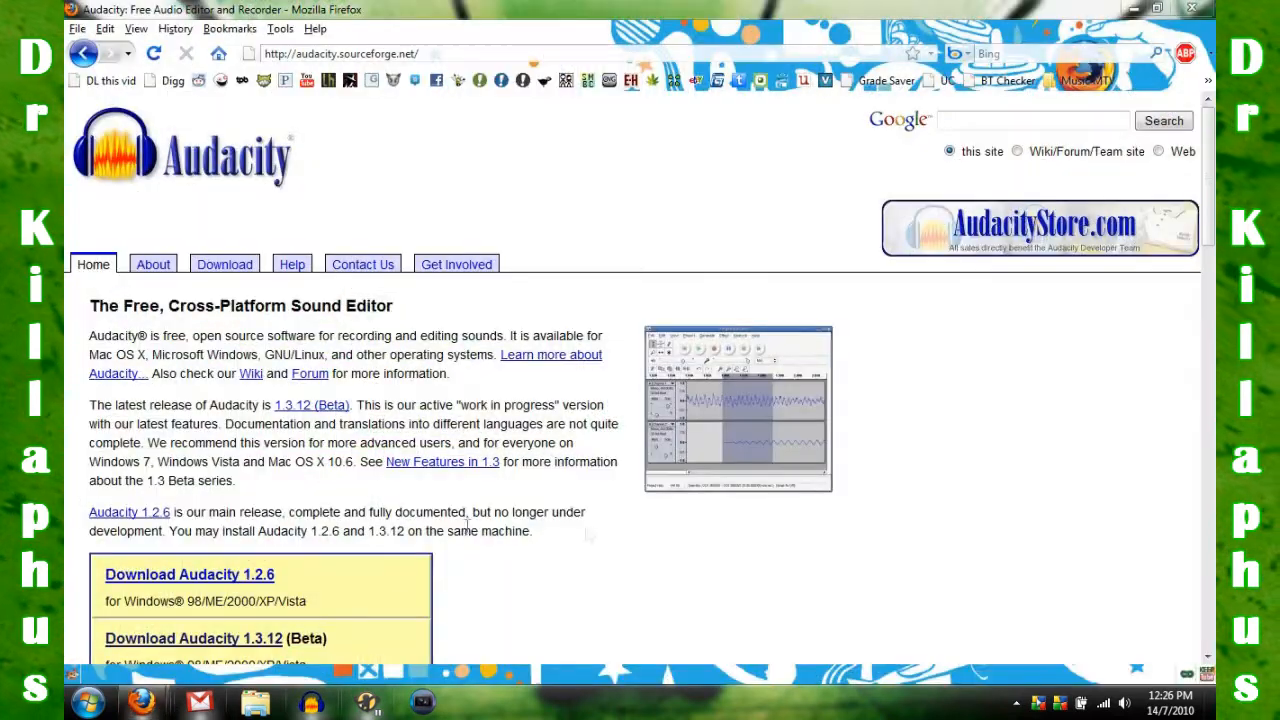
mouse_move(663, 530)
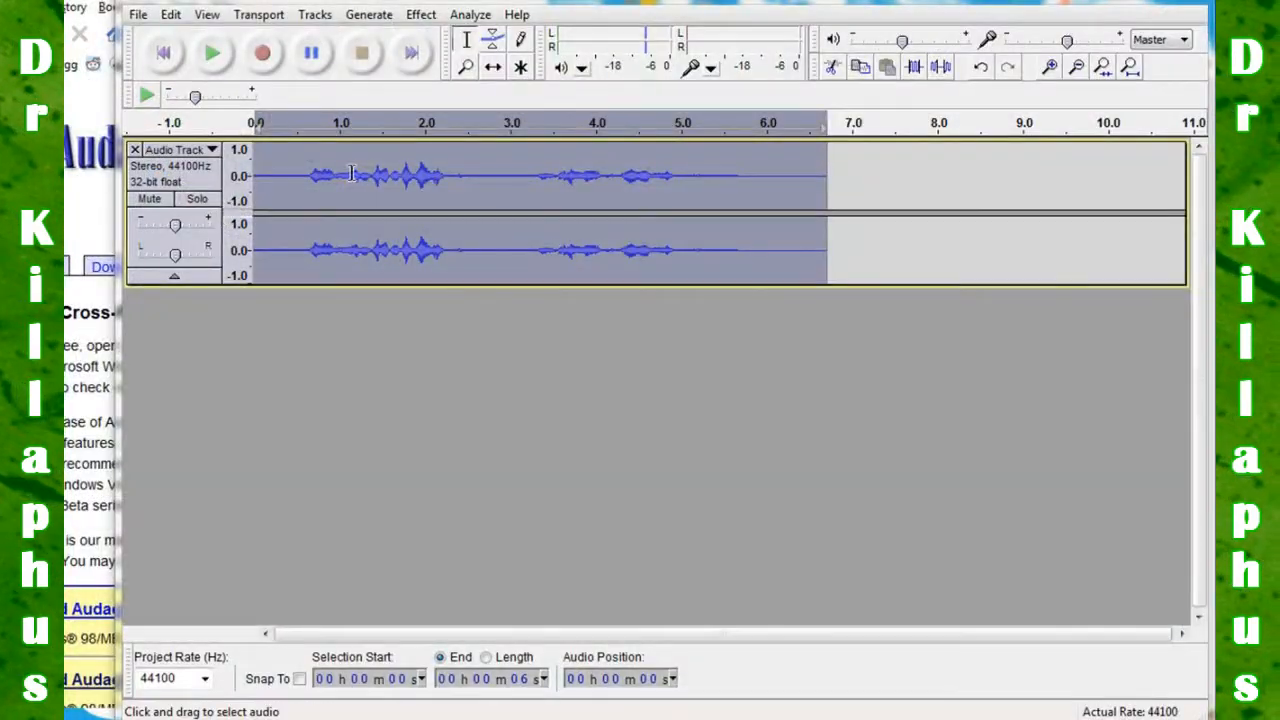
Step: Record a new stereo voice take of about 4.8 seconds, replacing the old one
click(211, 149)
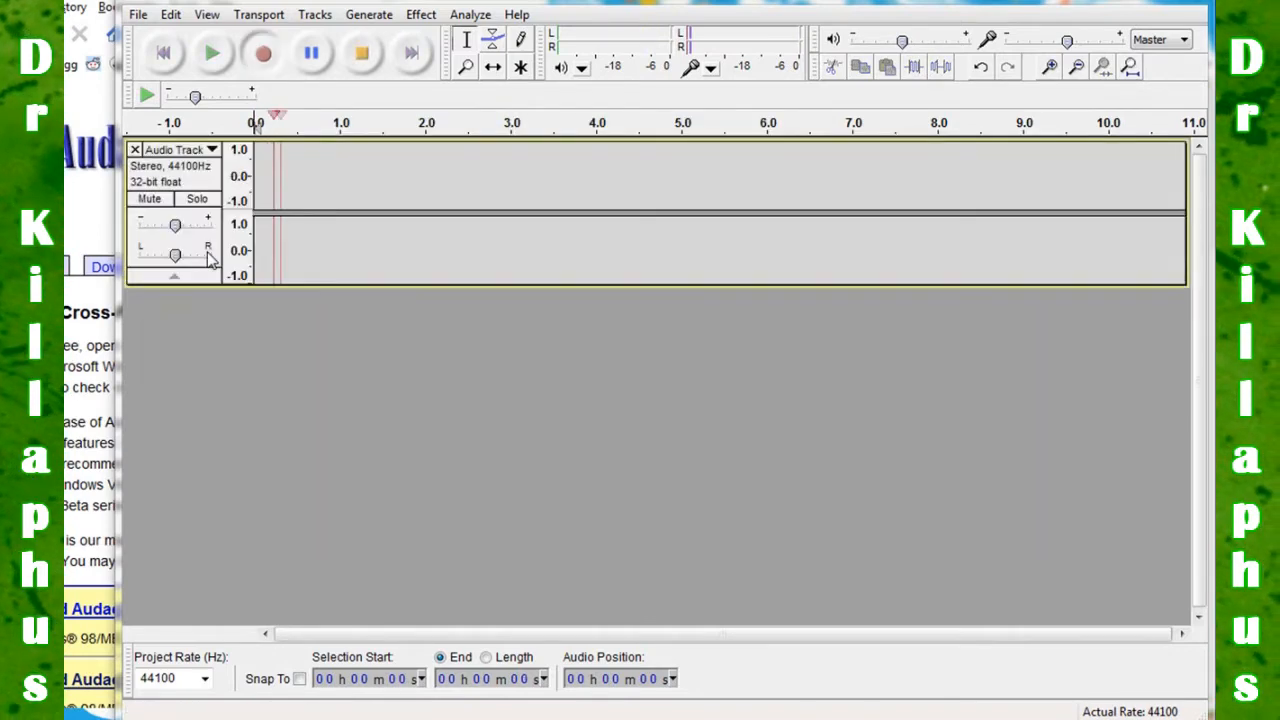
click(256, 54)
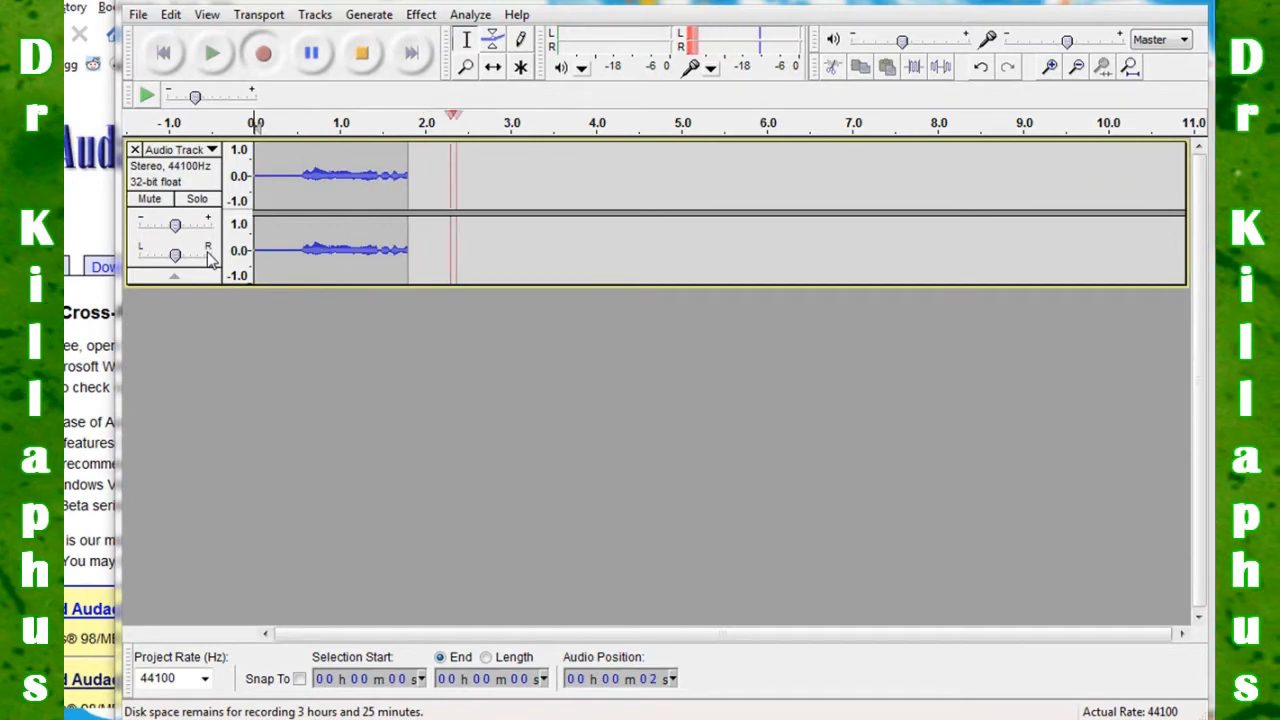
click(256, 54)
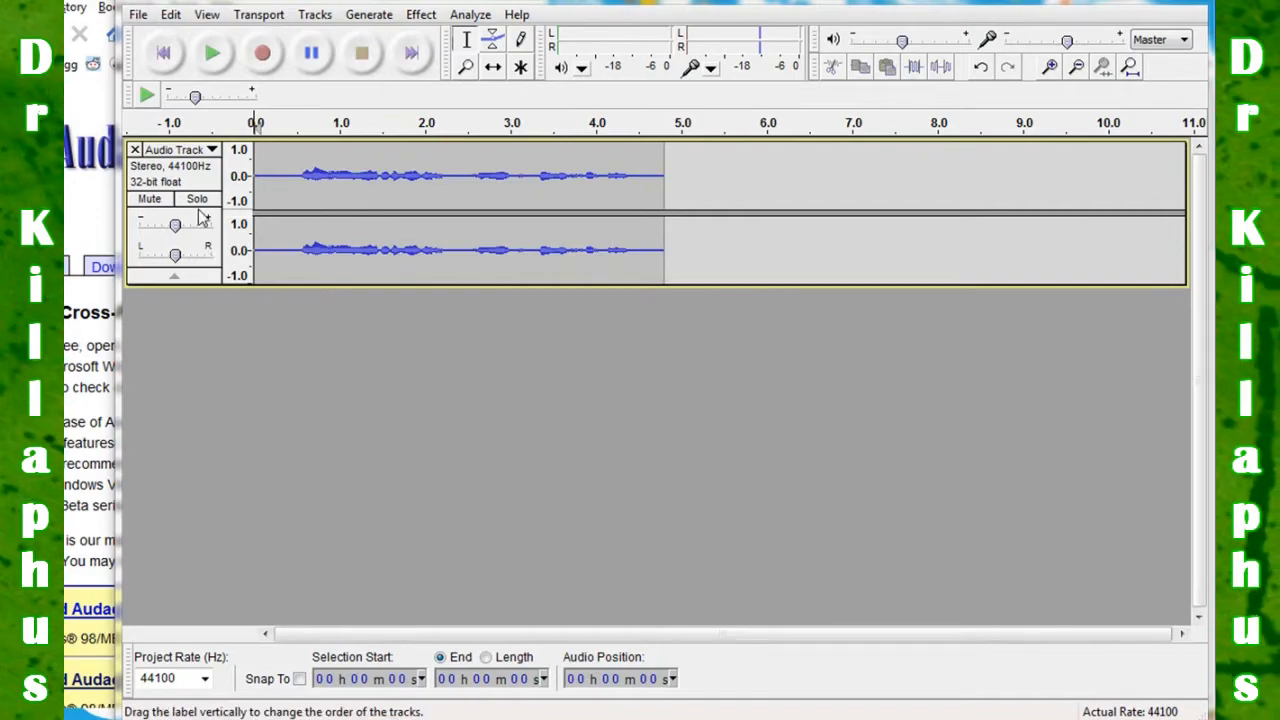
Step: Apply a regular Delay: decay 10 dB, delay 0.009 s, pitch 0, 30 echoes
click(421, 14)
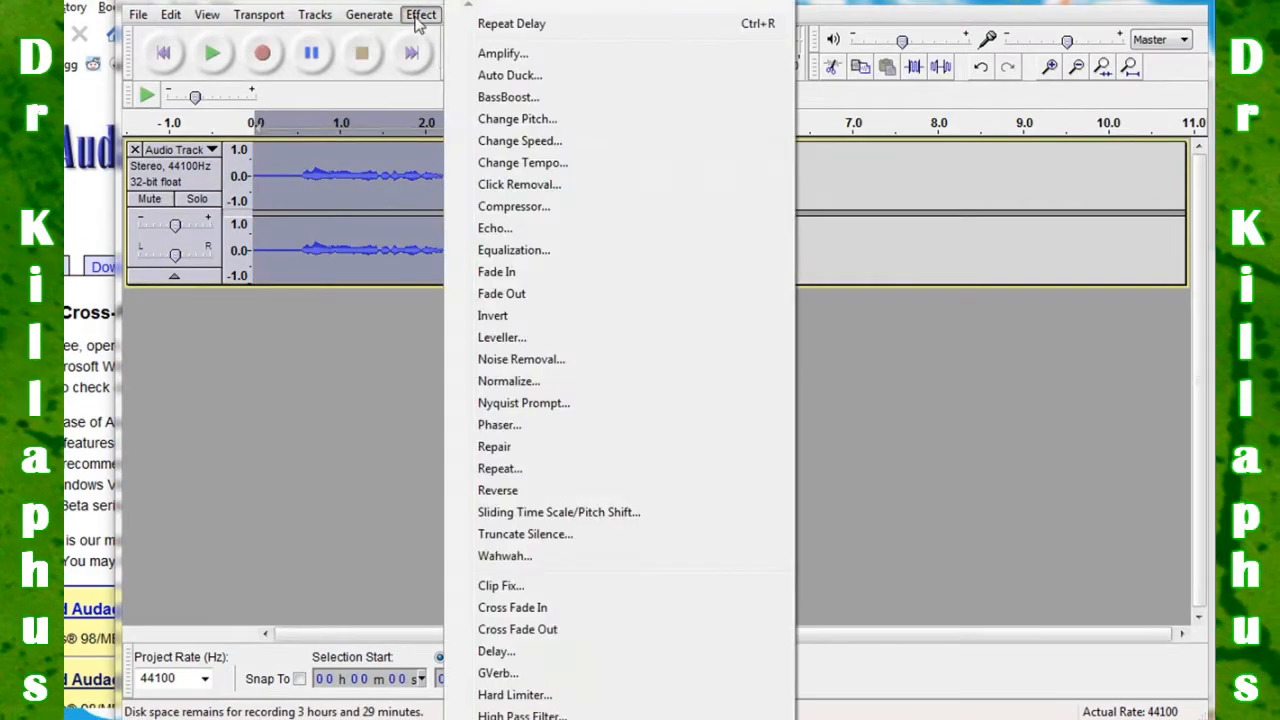
click(496, 651)
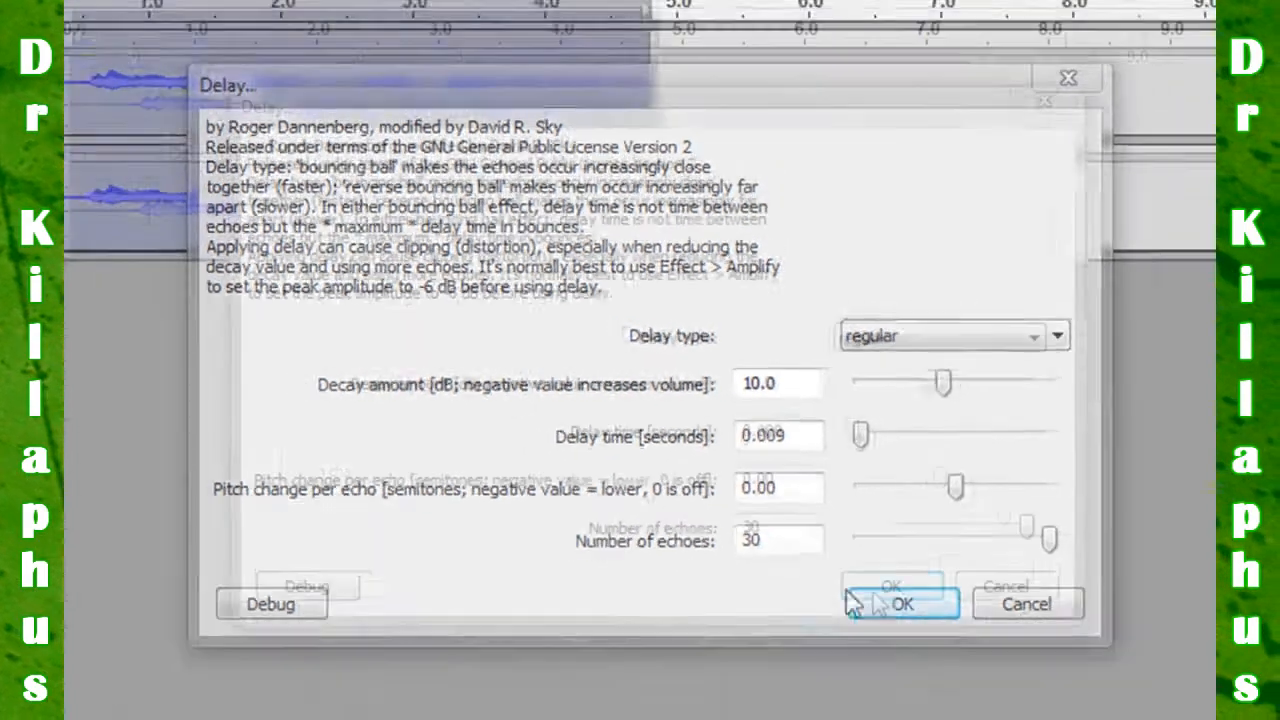
click(917, 605)
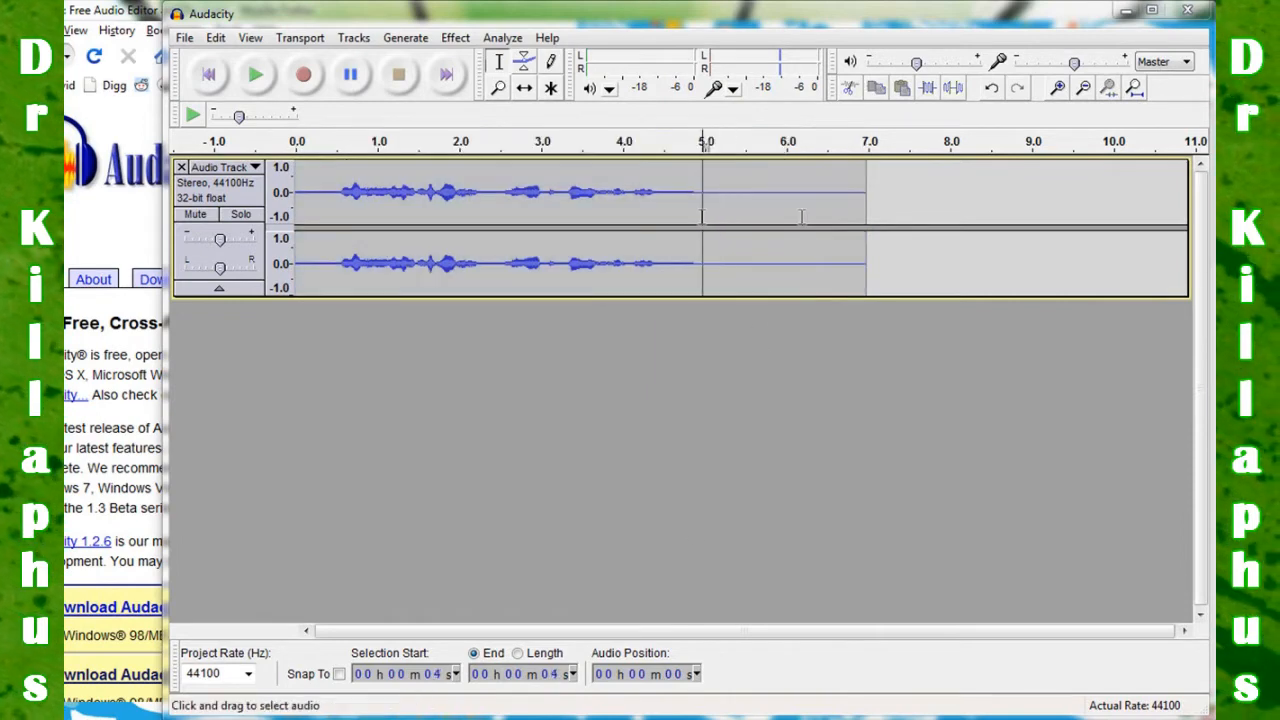
Step: Select the delayed voice track and play it back nearly to the end
click(259, 75)
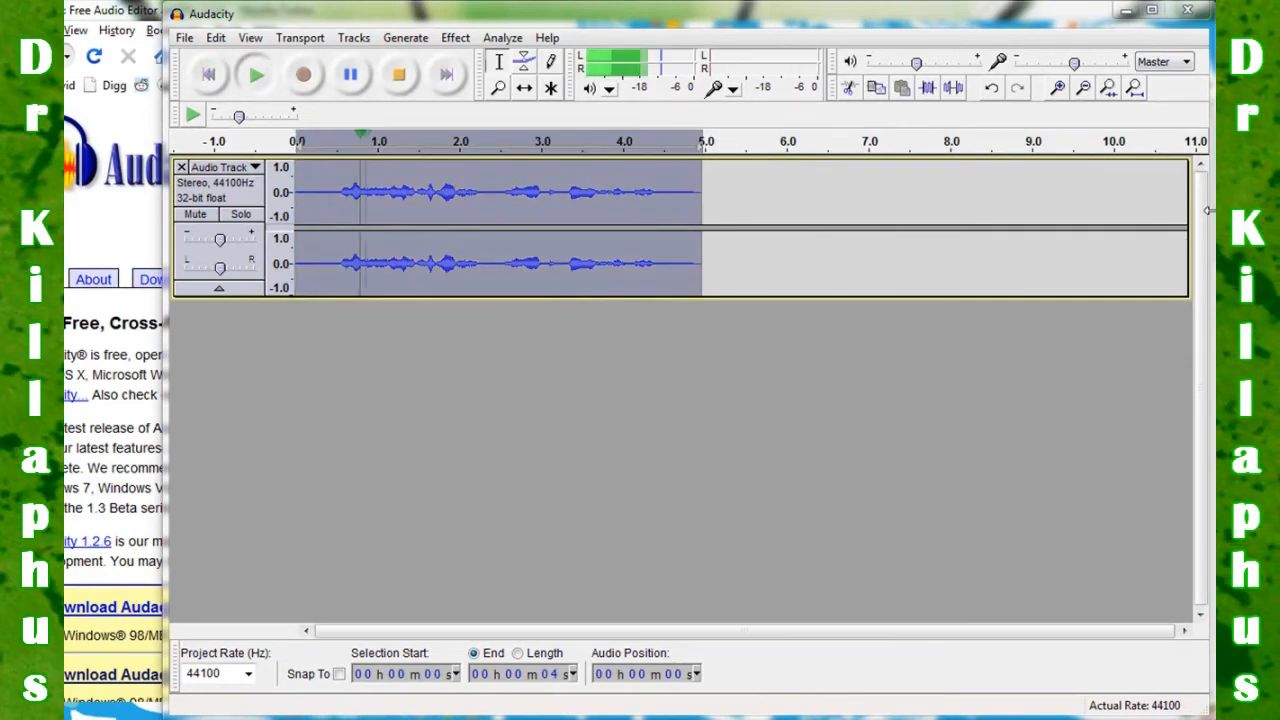
click(256, 74)
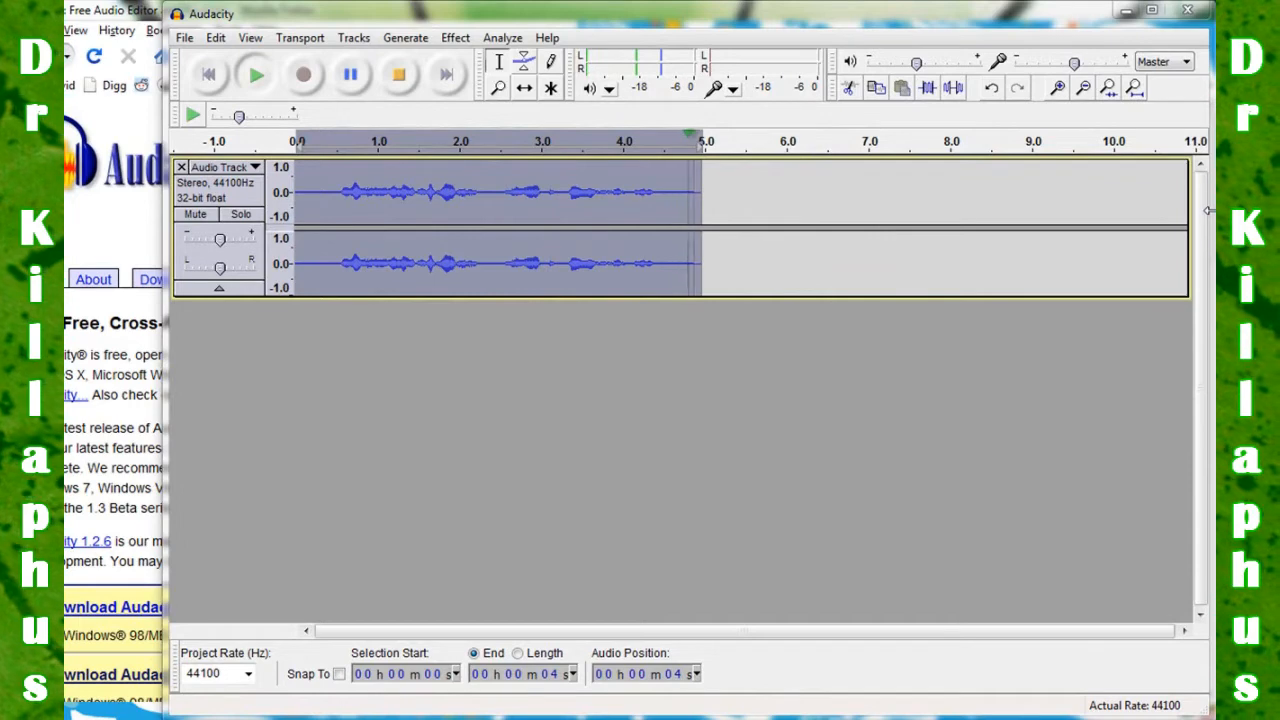
Step: Repeat the Delay effect, stretching the track to about 6.2 s, and play it
click(258, 75)
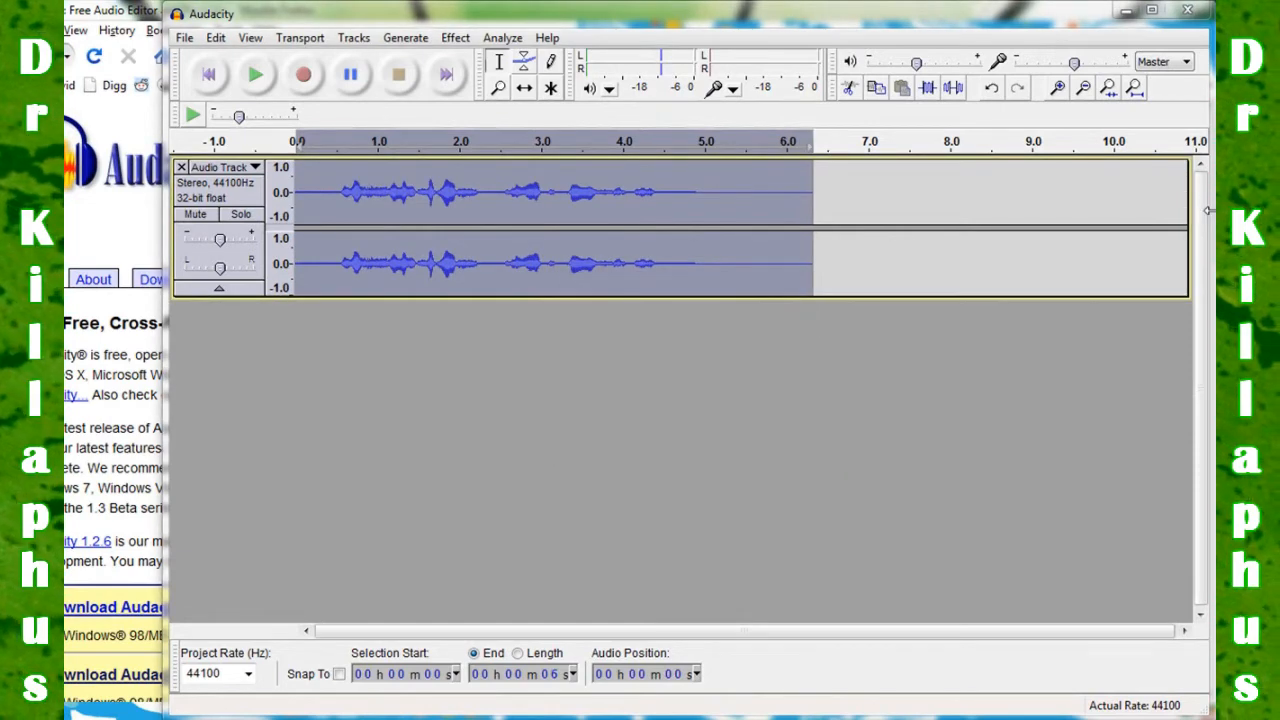
click(258, 75)
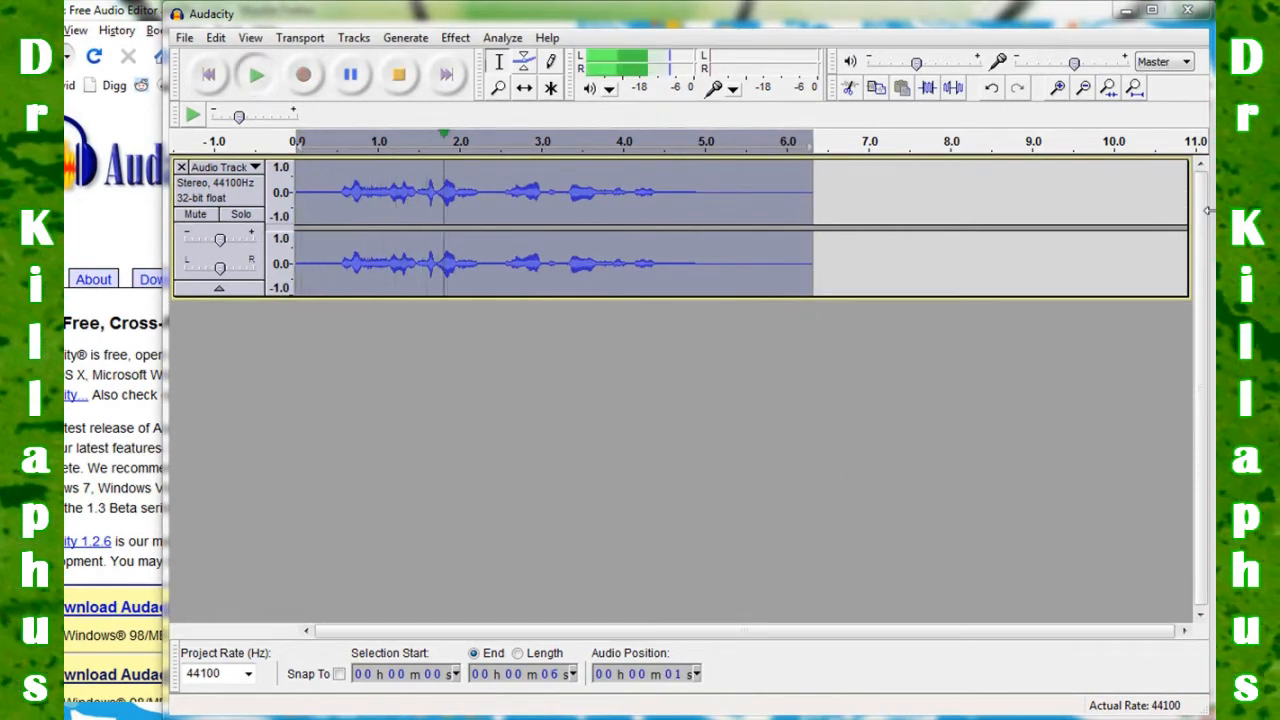